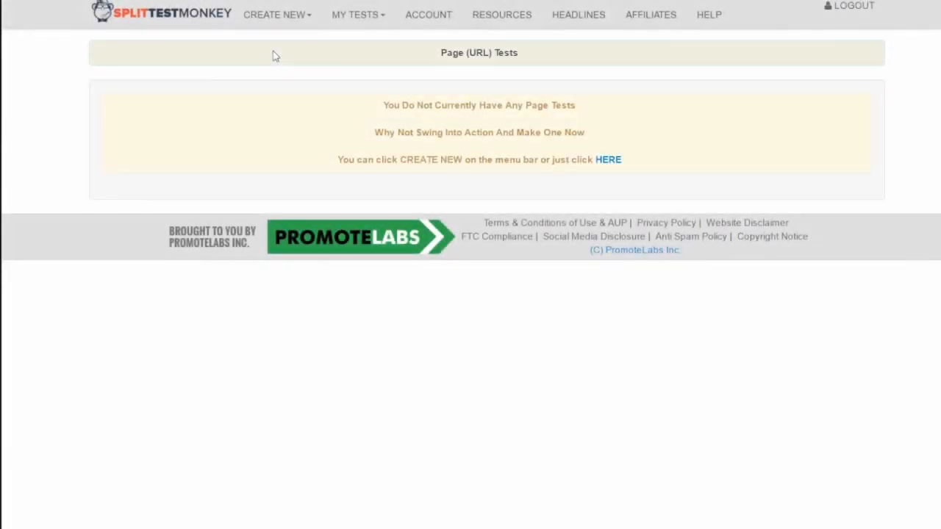
Begin a new Page (URL) test to be named 'boost sales' with Auto-Optimizer
click(609, 158)
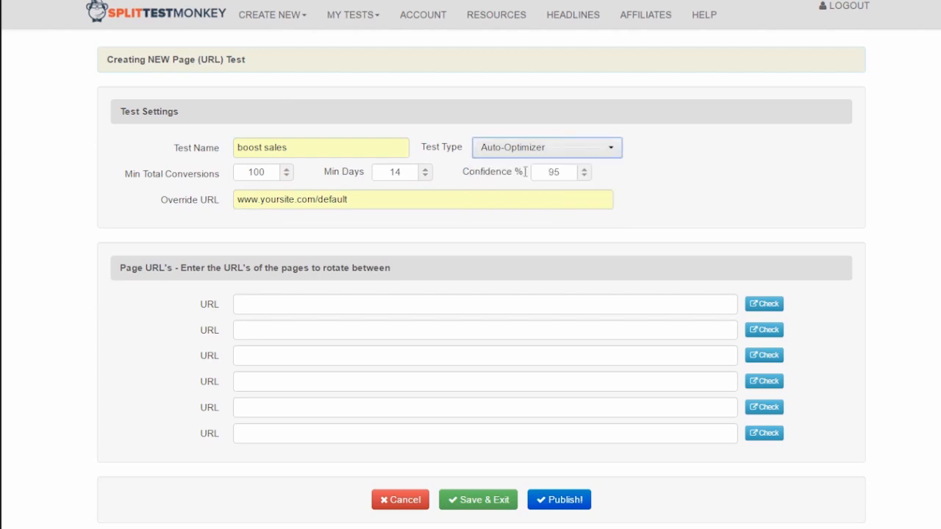
click(484, 303)
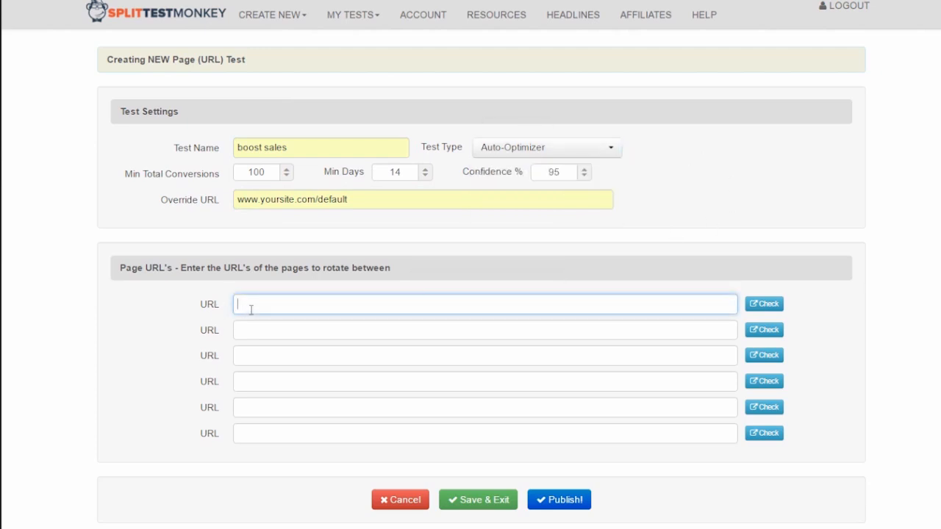
text(www.yoursite.com/page2)
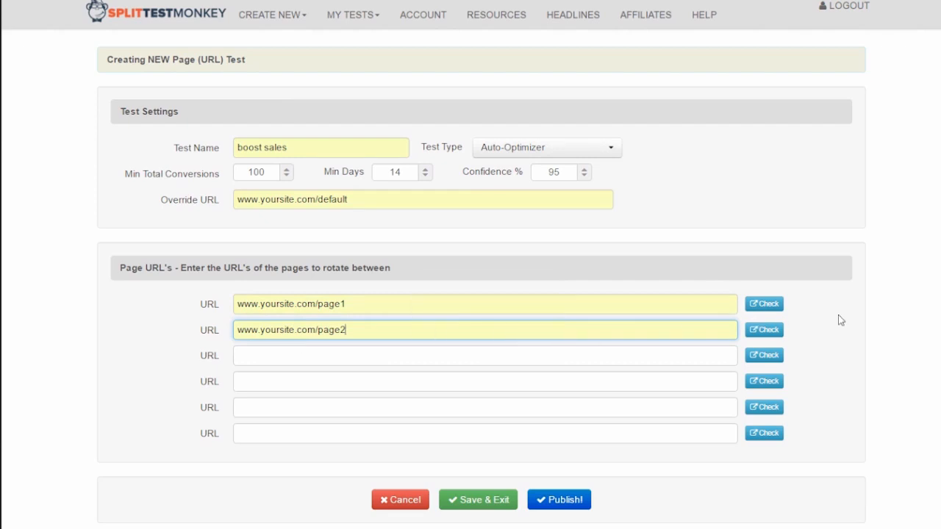
mouse_move(893, 374)
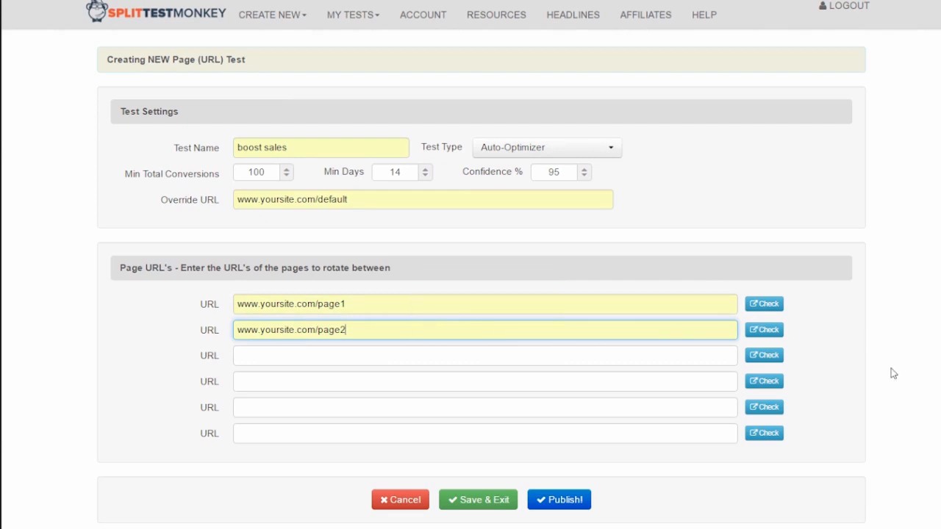
click(558, 500)
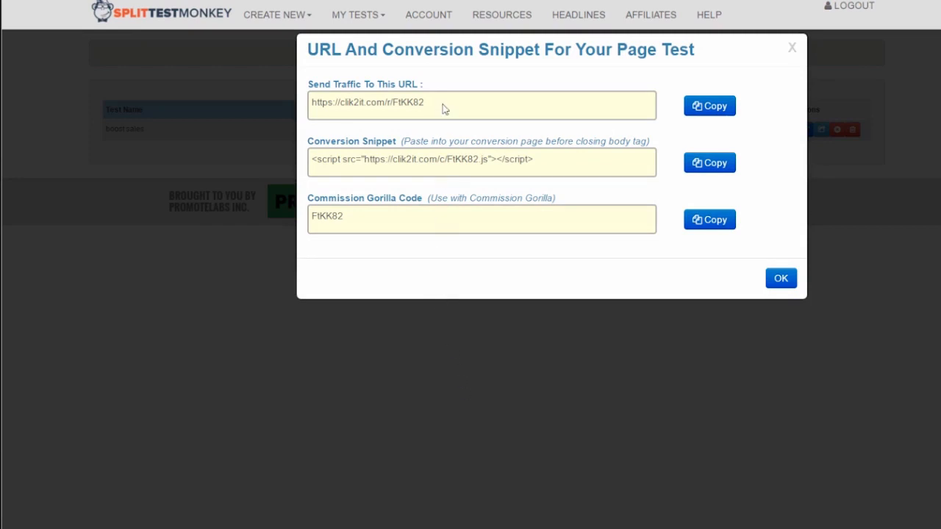
Select the 'Send Traffic To This URL' tracking link, then dismiss the snippet dialog
triple_click(482, 158)
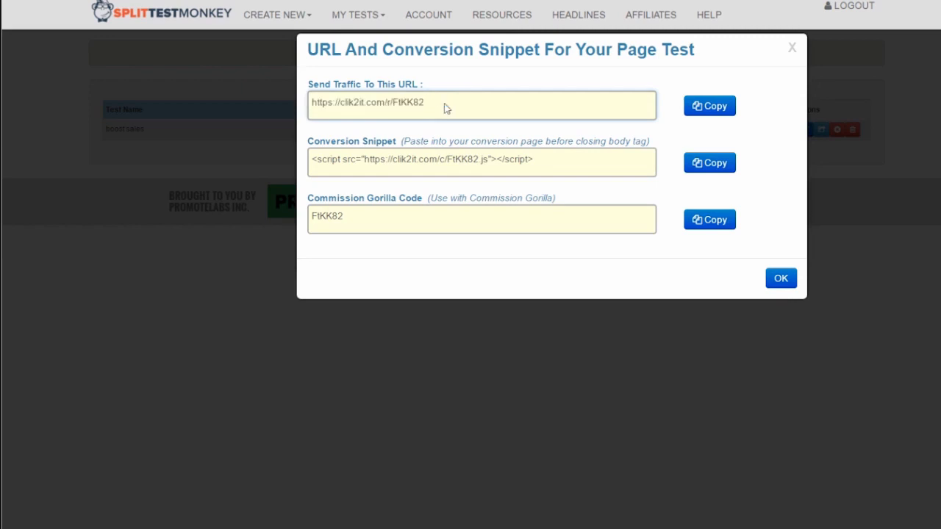
mouse_move(227, 55)
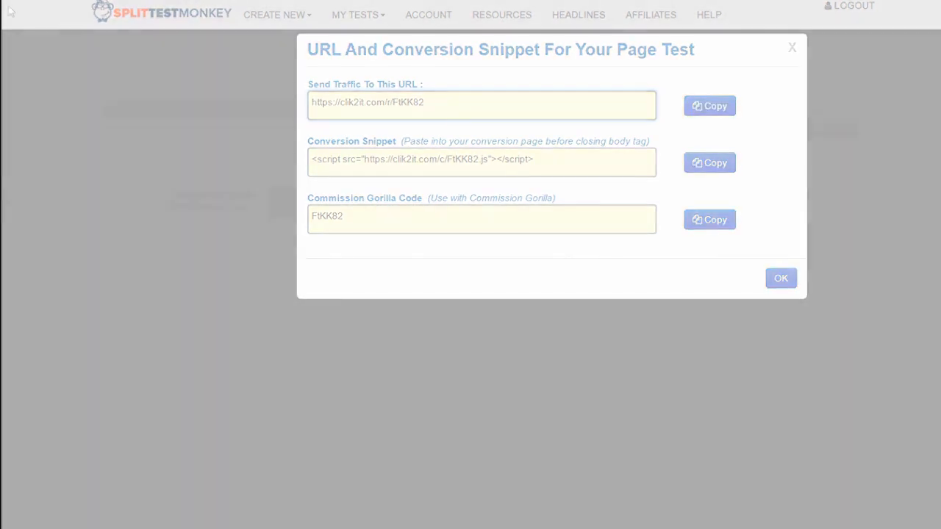
click(781, 278)
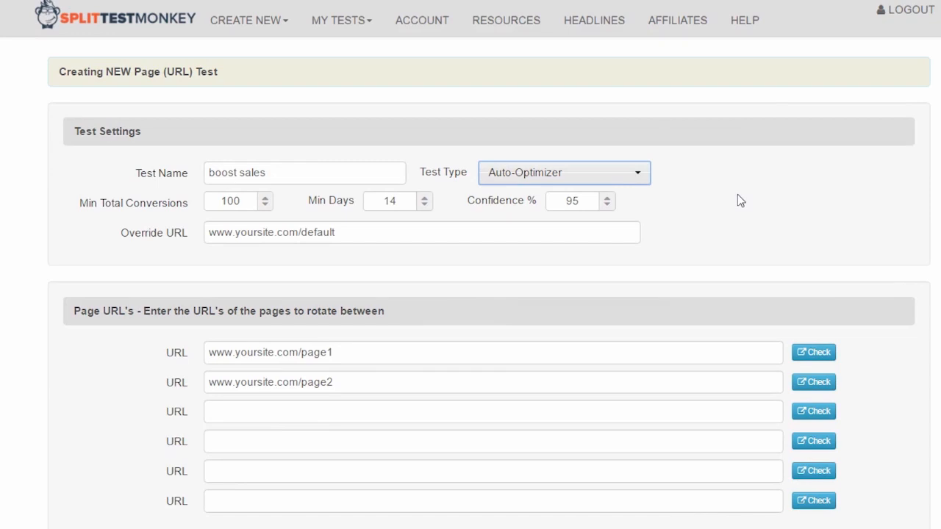
click(564, 172)
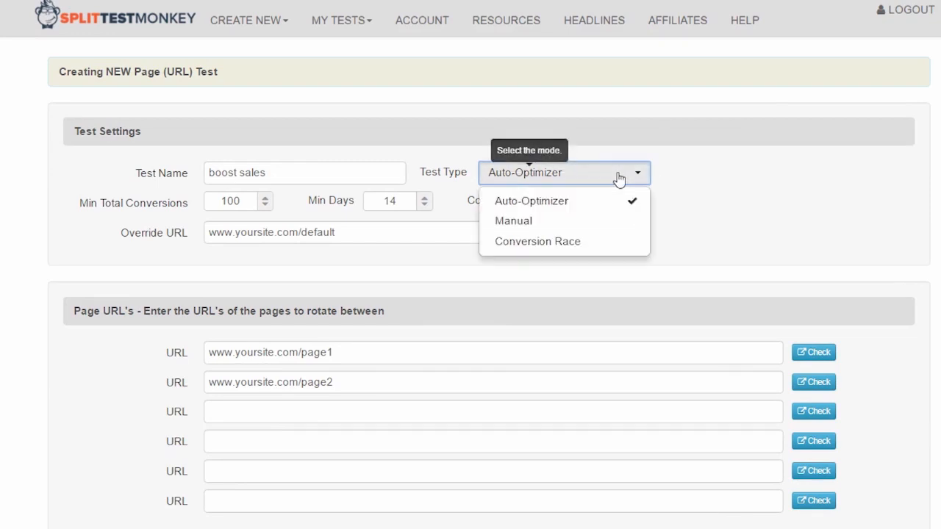
click(531, 200)
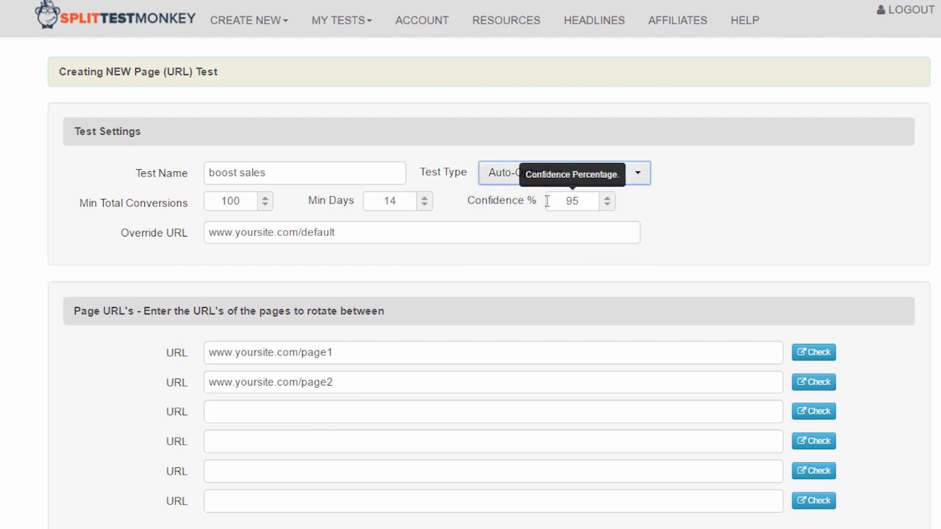
mouse_move(482, 217)
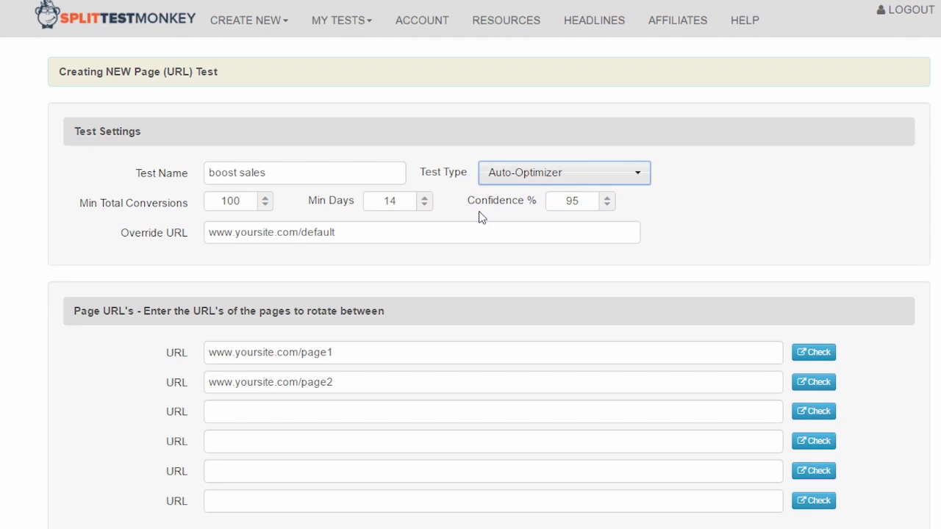
mouse_move(390, 200)
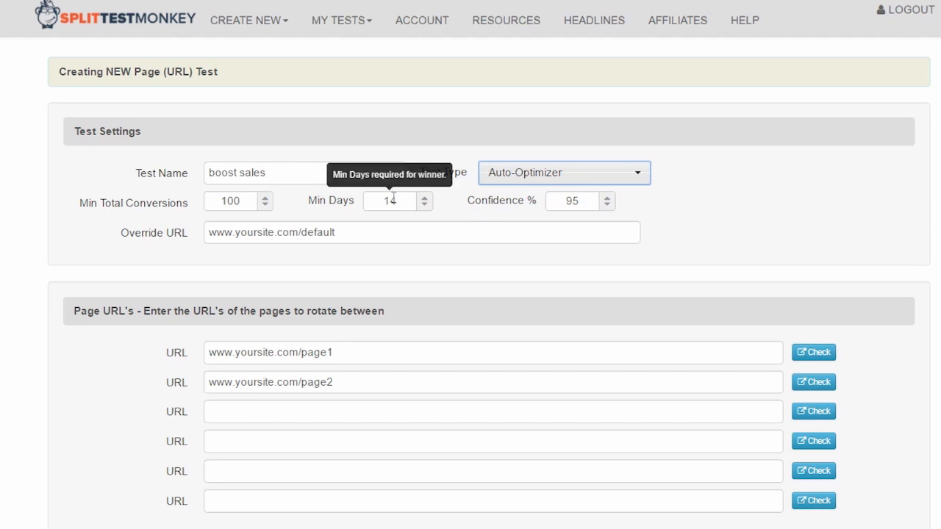
mouse_move(230, 200)
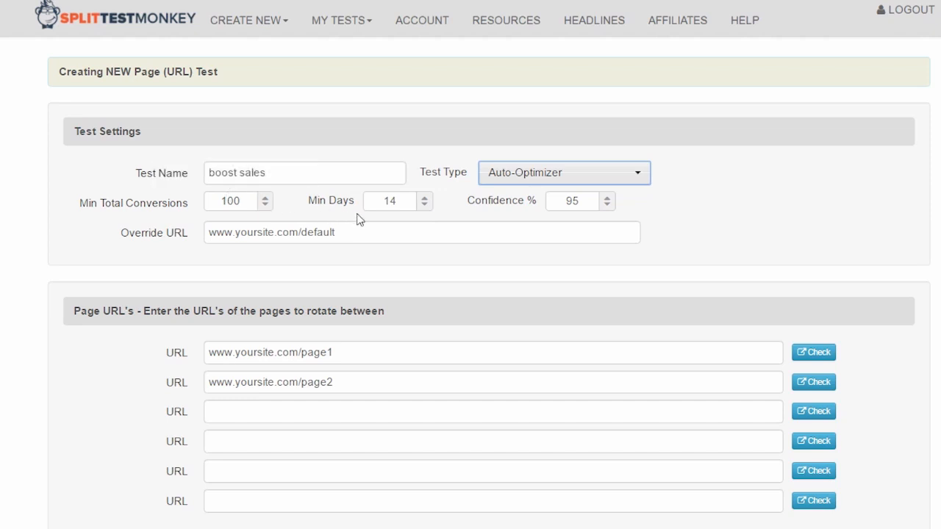
mouse_move(503, 223)
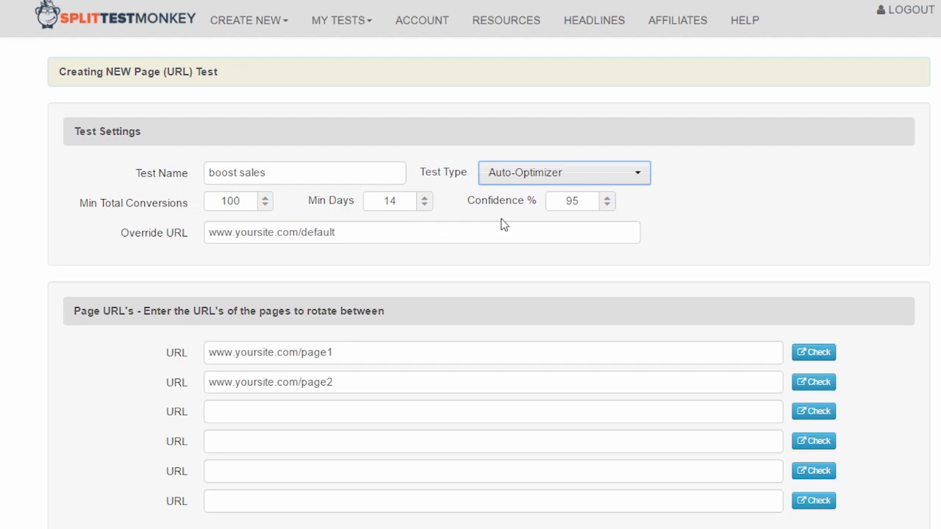
mouse_move(576, 200)
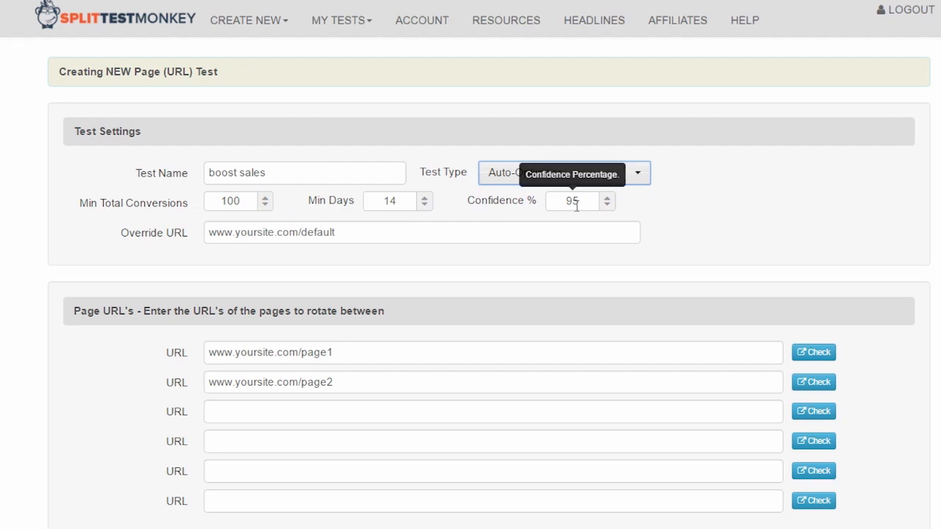